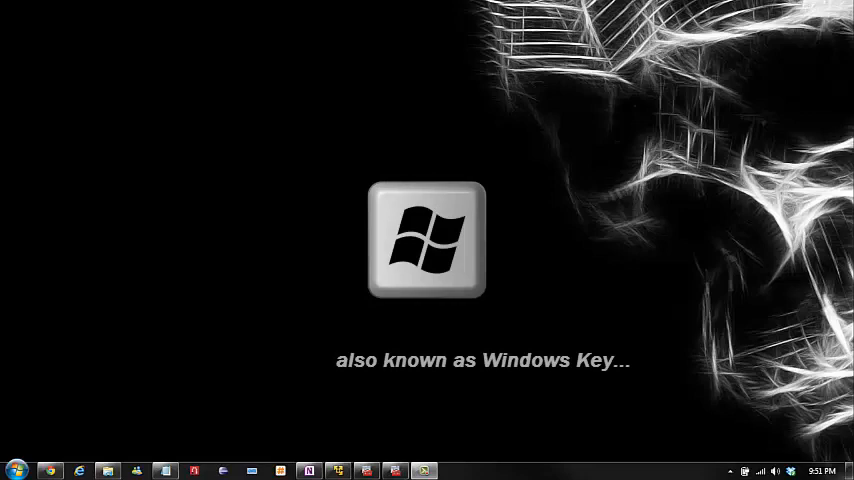
Step: Launch WordPad from the Start menu by searching 'wordp', then close it again
click(16, 468)
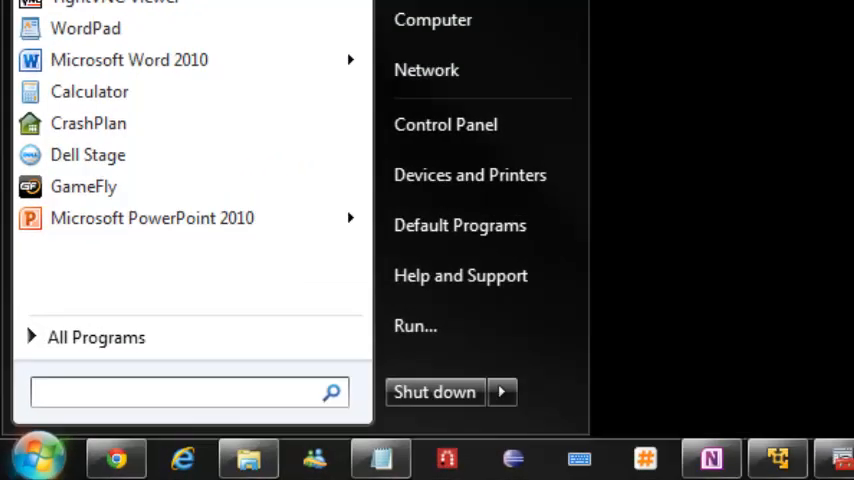
text(wordp)
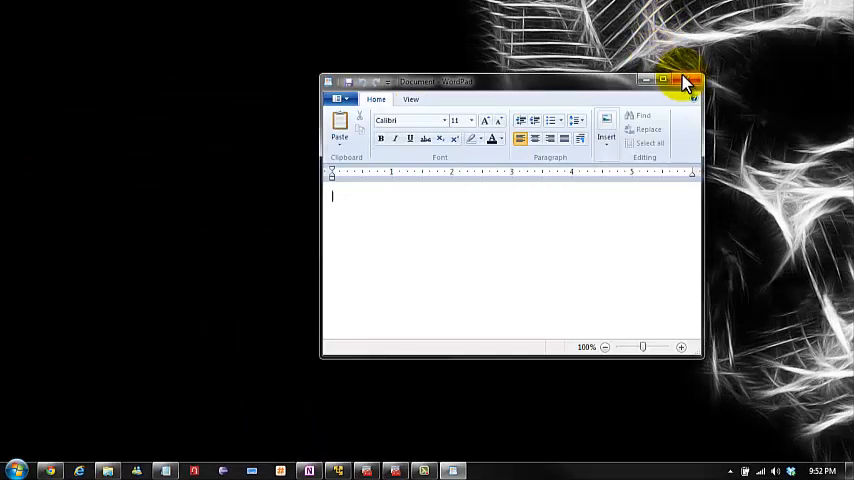
click(678, 72)
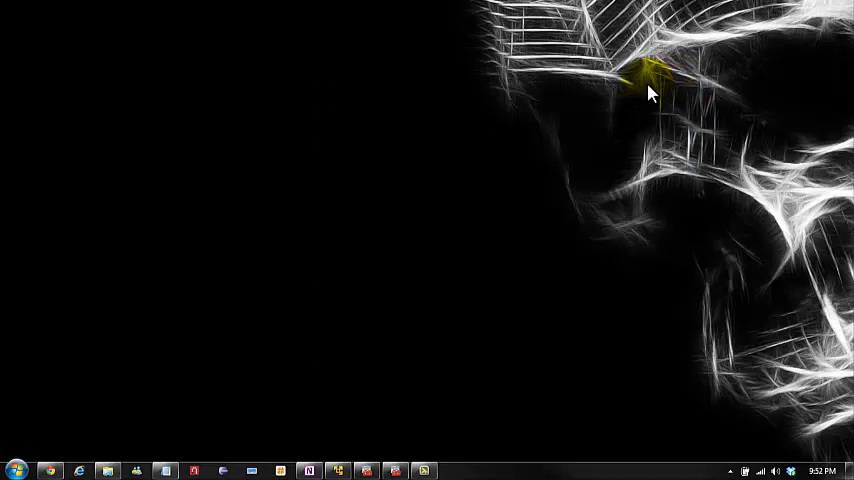
key(Win+f)
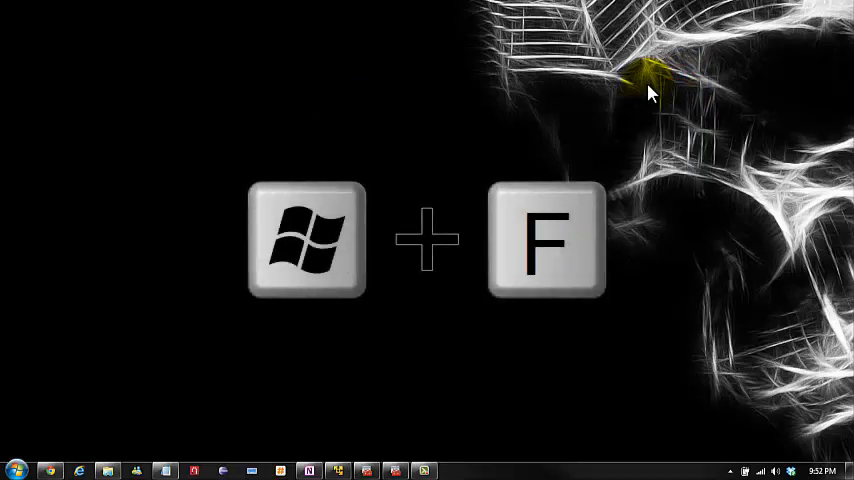
key(Win+F)
text(Siro)
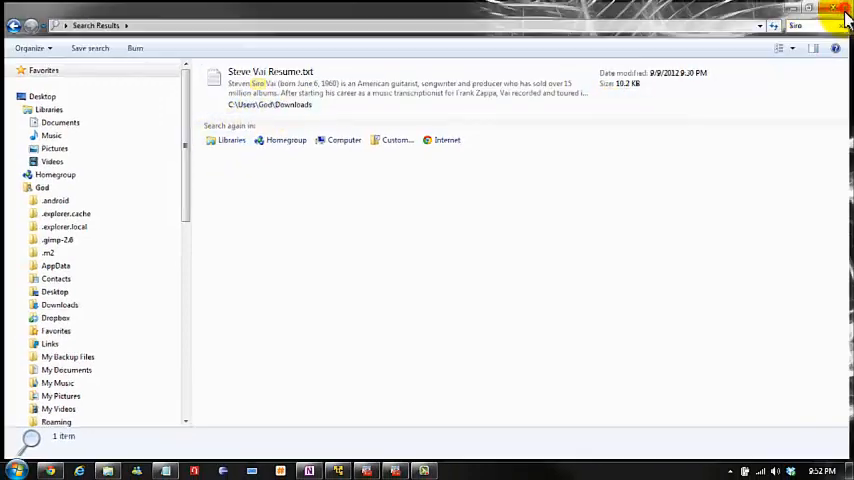
click(836, 12)
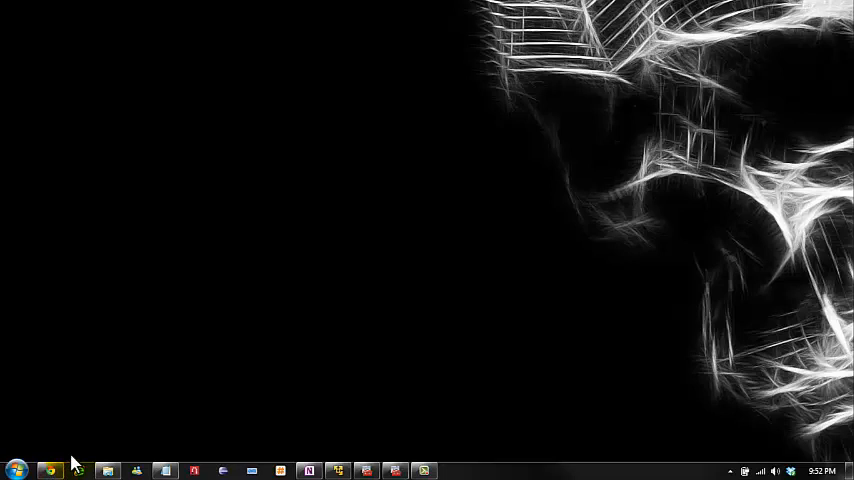
Step: Search Control Panel for 'device m' to list Device Manager and related entries
click(14, 464)
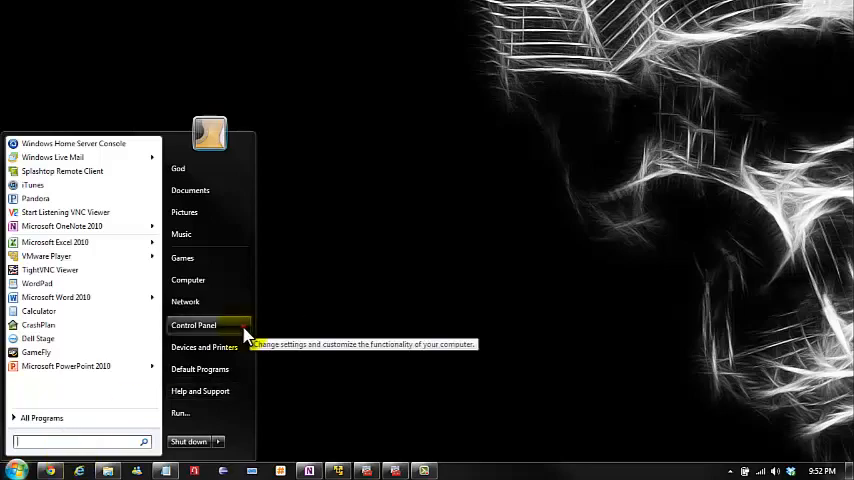
click(192, 324)
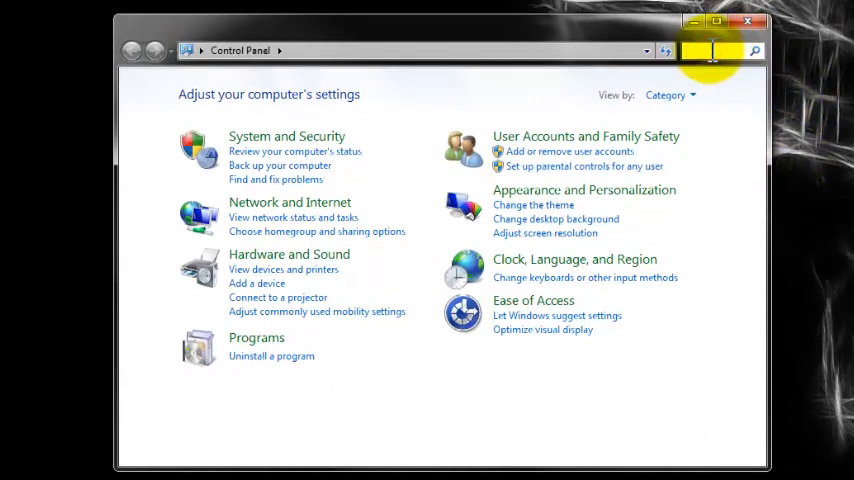
text(device manager)
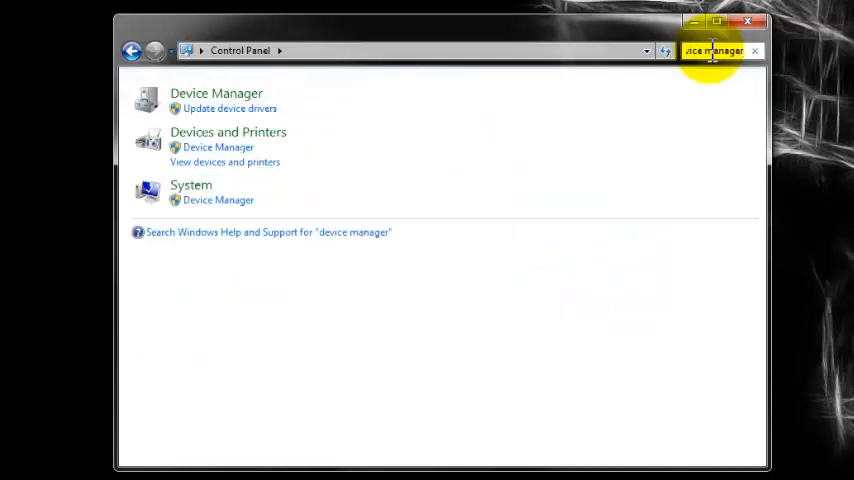
mouse_move(298, 104)
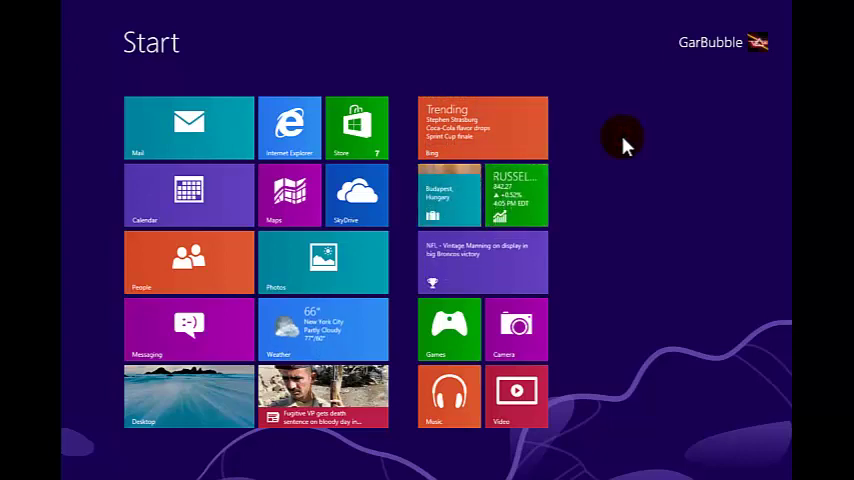
text(word)
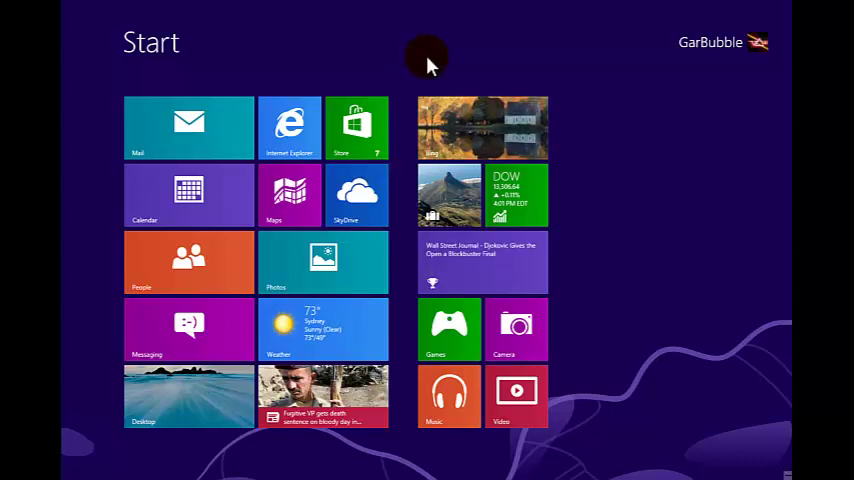
key(Win+F)
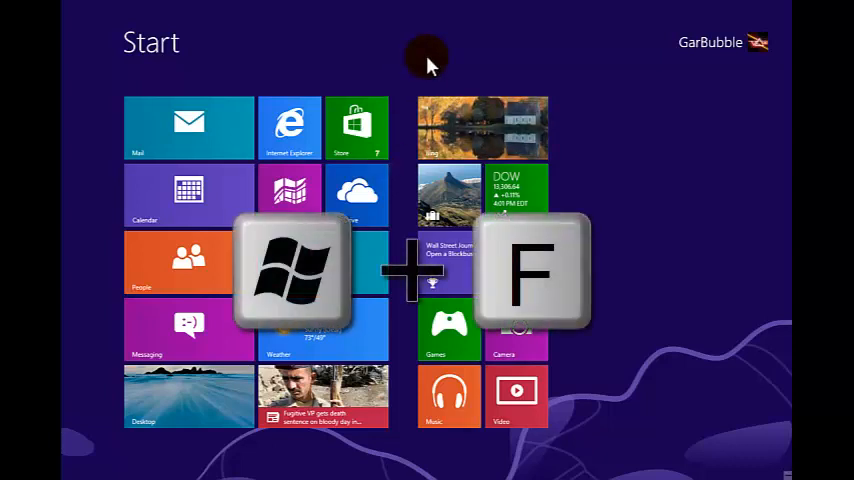
key(Win+F)
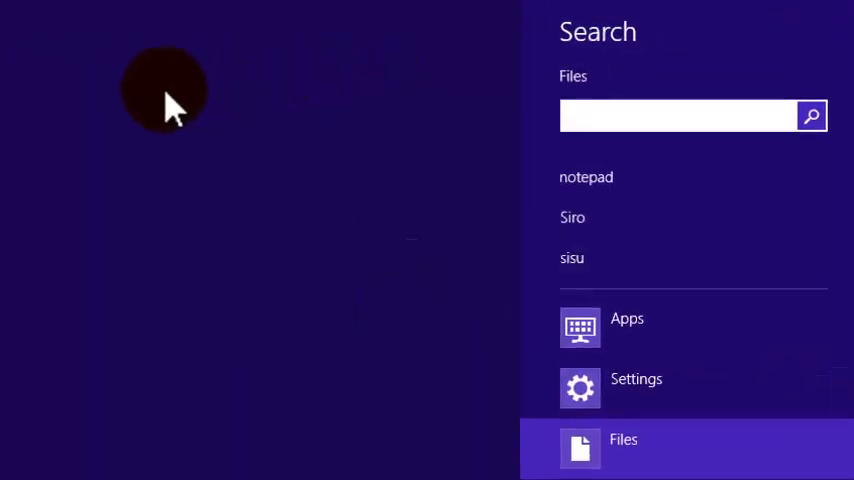
mouse_move(310, 280)
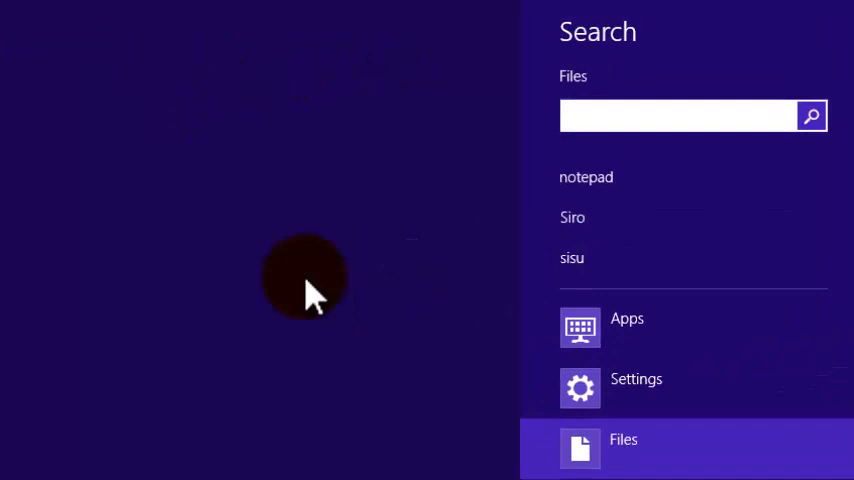
click(610, 116)
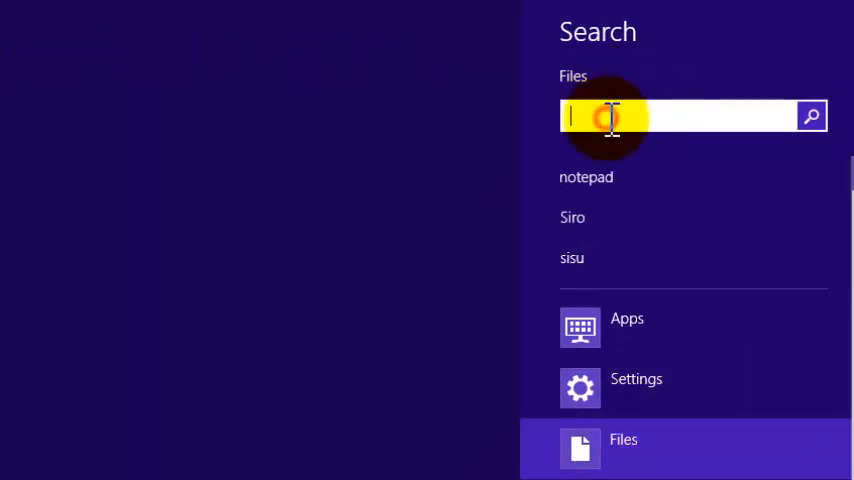
text(sir)
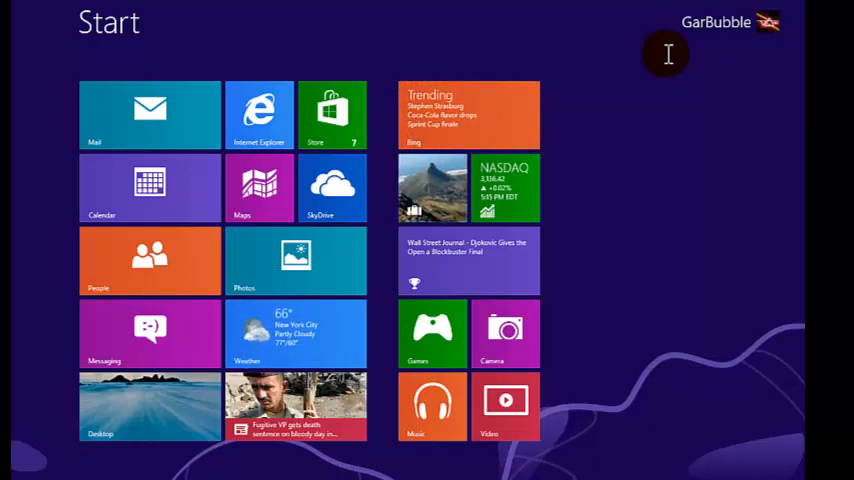
Step: Bring up the Settings search with Win+W and look up 'device mal'
key(Win+W)
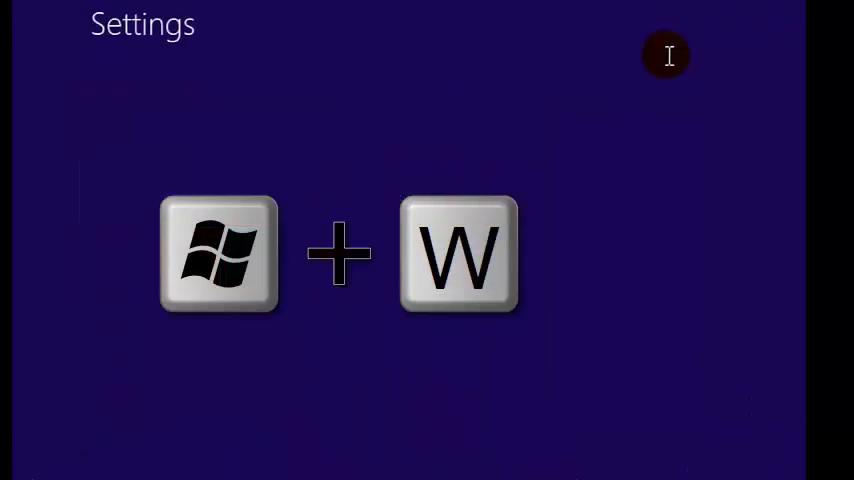
key(Win+W)
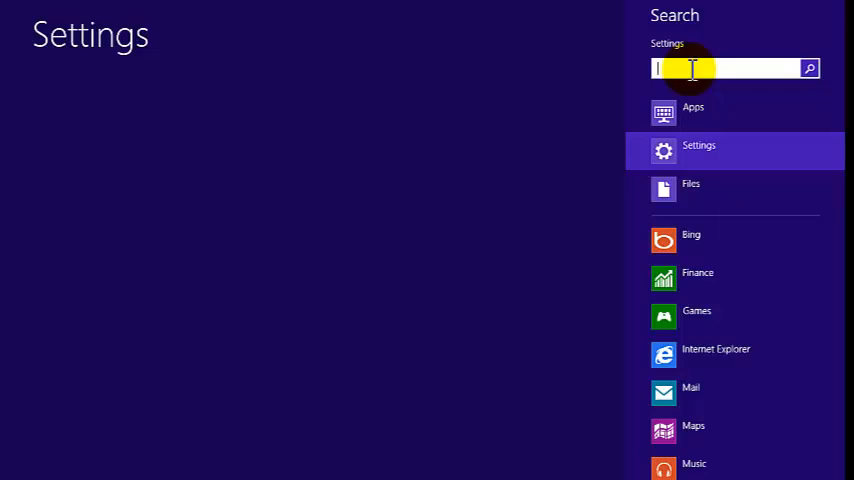
text(device mal)
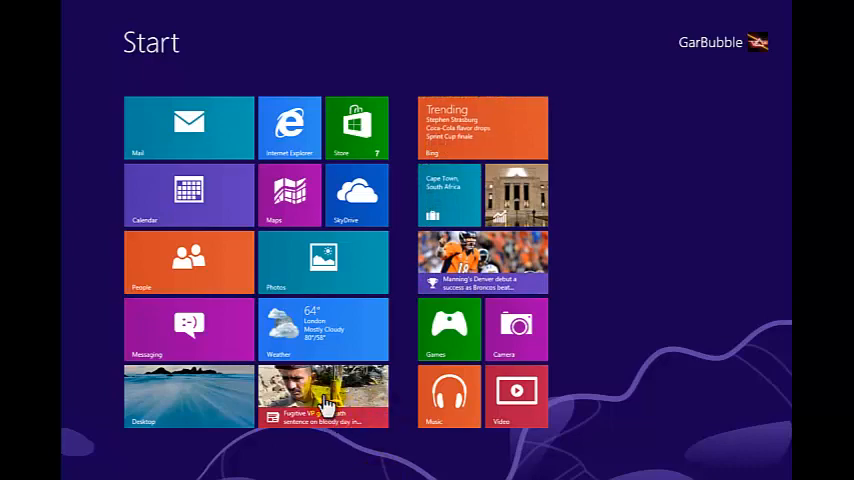
Step: Launch the News app from its Start screen tile and browse across to the World headlines
click(324, 396)
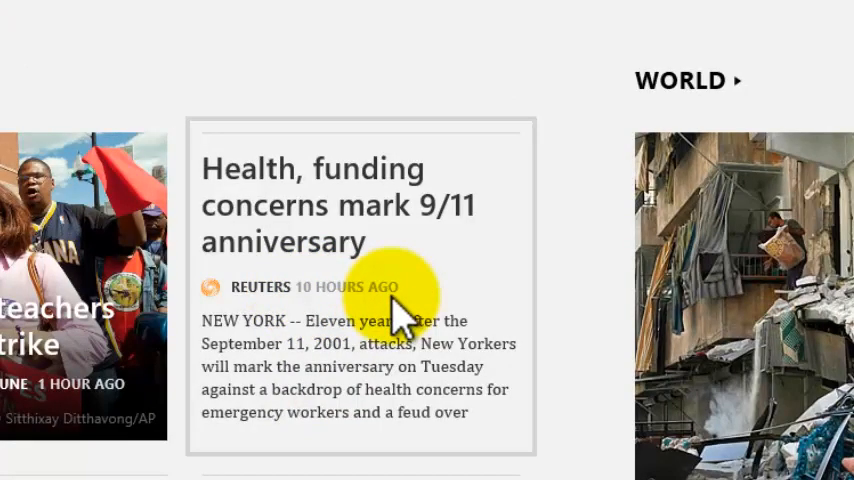
scroll(down, 3)
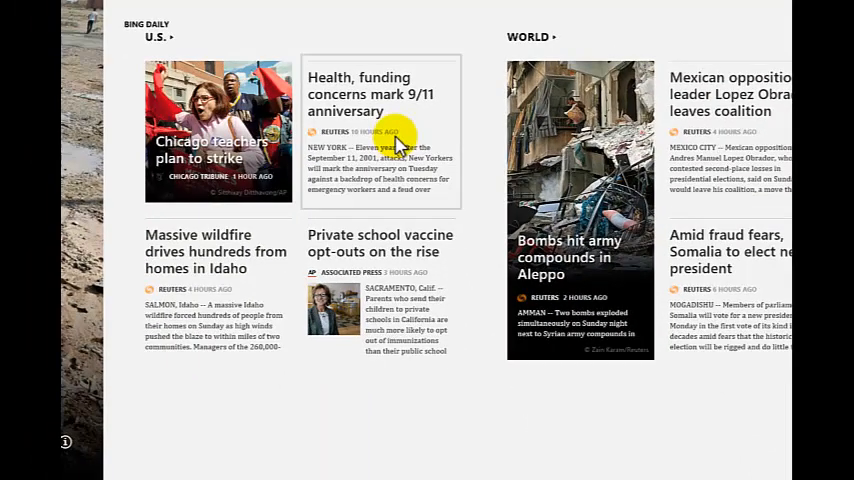
mouse_move(532, 172)
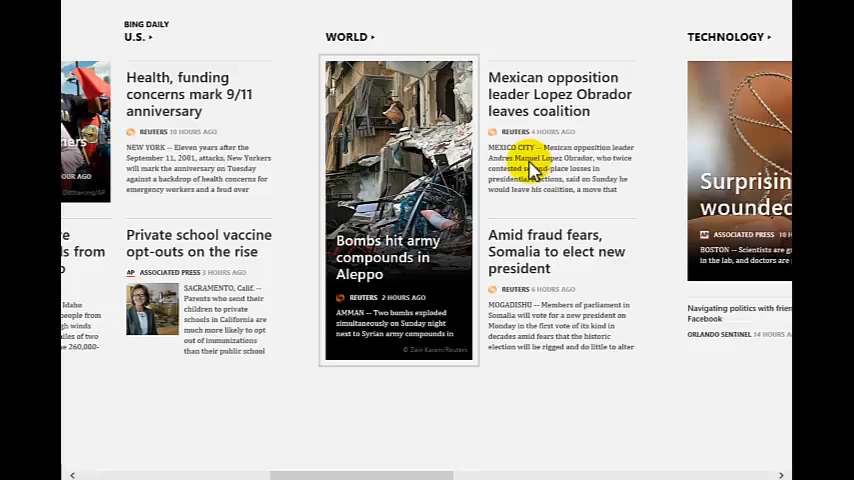
key(Win+Q)
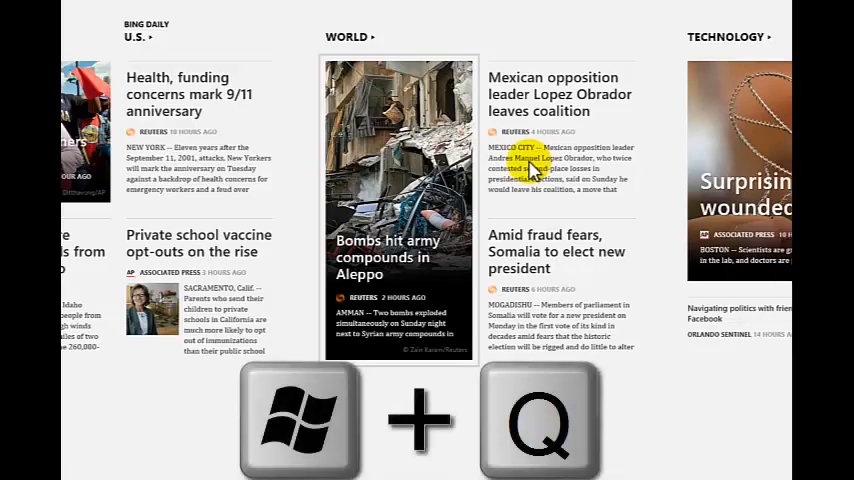
Step: Search the News app for 'steve' and pick the Steve Vai suggestion
key(Win+Q)
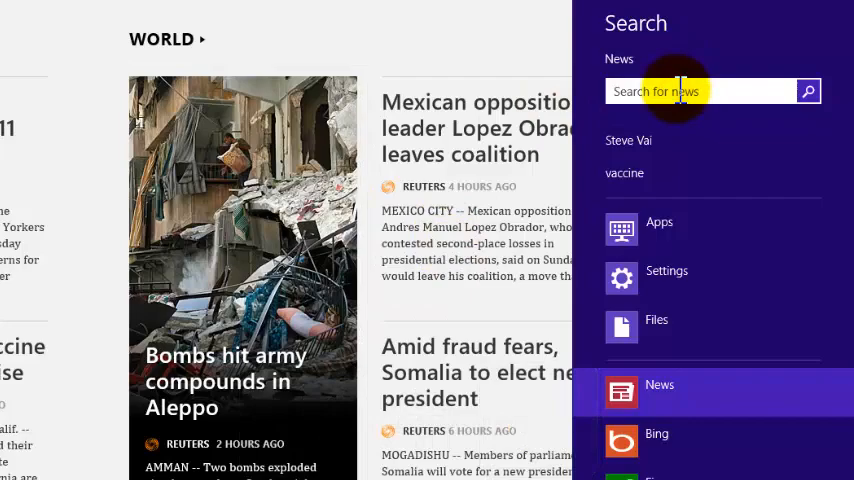
text(steve)
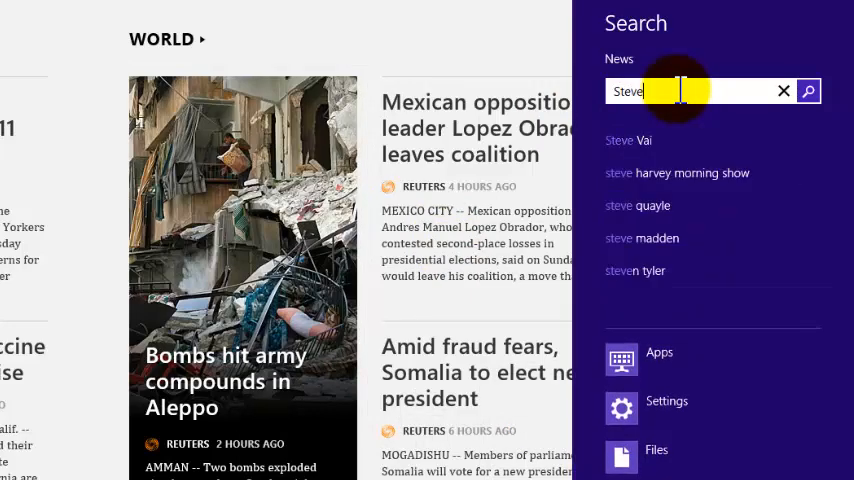
click(628, 140)
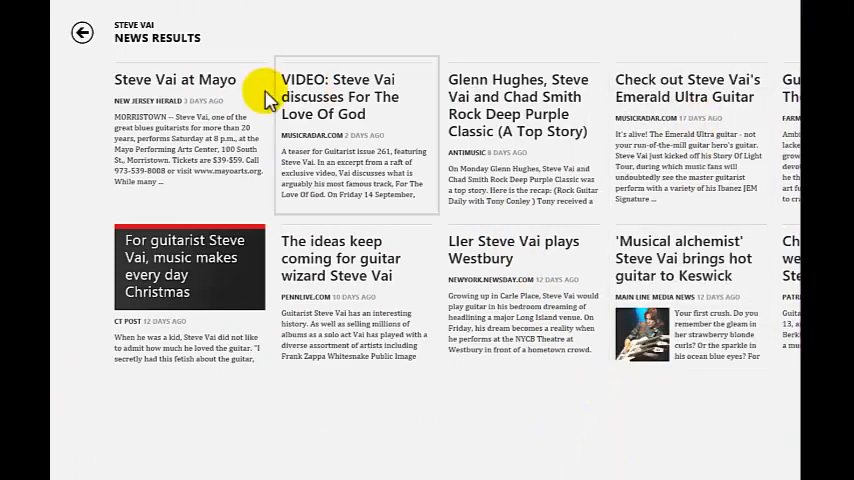
mouse_move(658, 148)
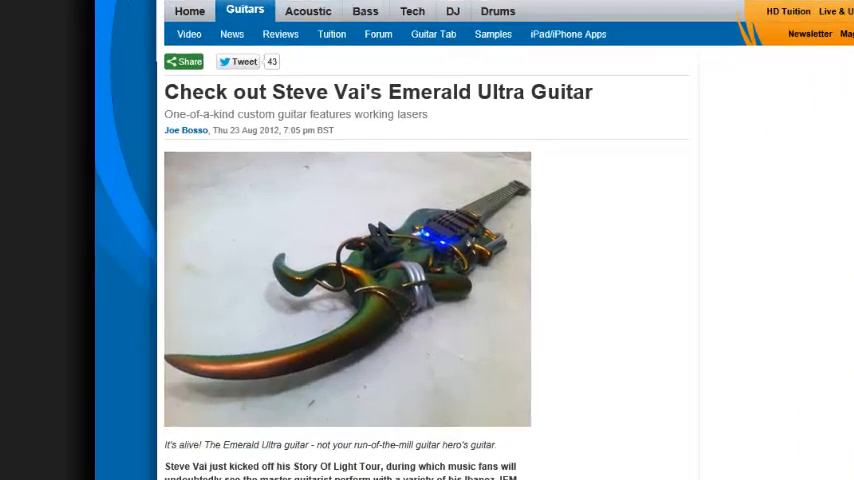
Step: Scroll through the Steve Vai Emerald Ultra Guitar article
scroll(down, 3)
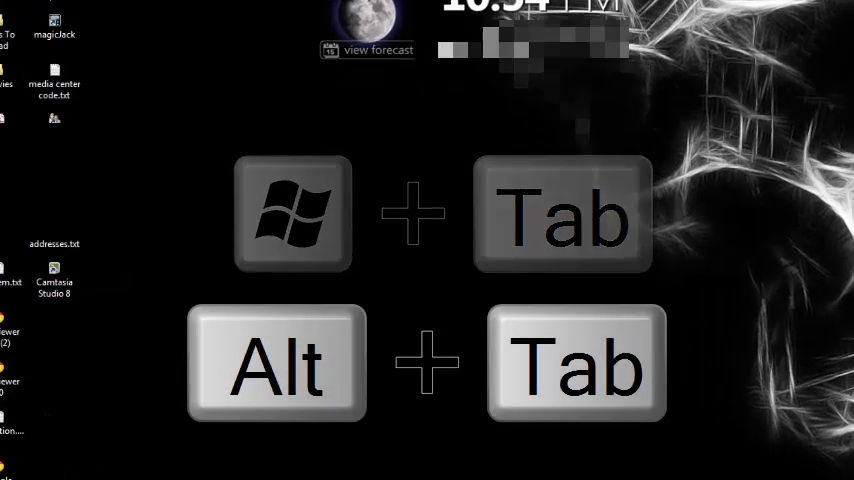
Step: Cycle the open windows with Alt+Tab and Win+Tab to reach Android SDK Manager
key(alt+tab)
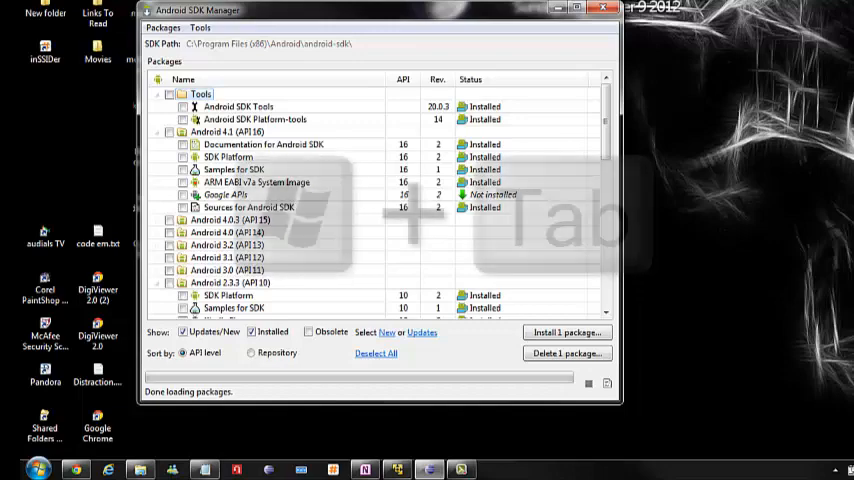
key(Win+Tab)
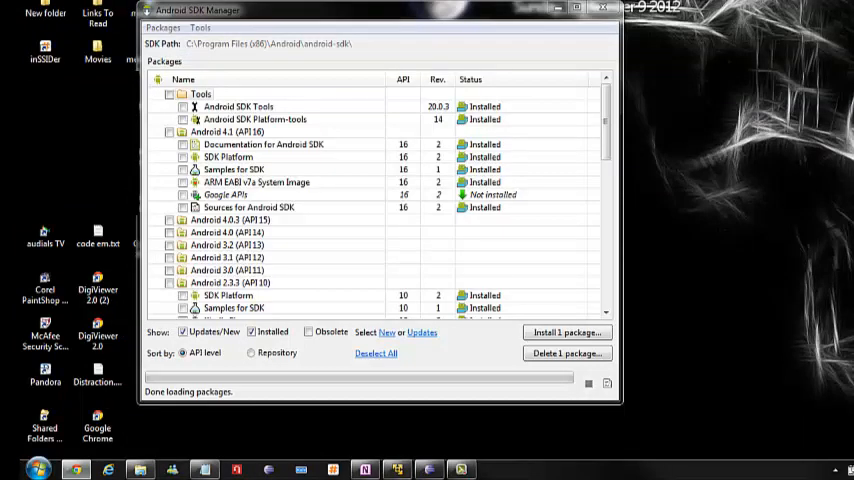
key(Super)
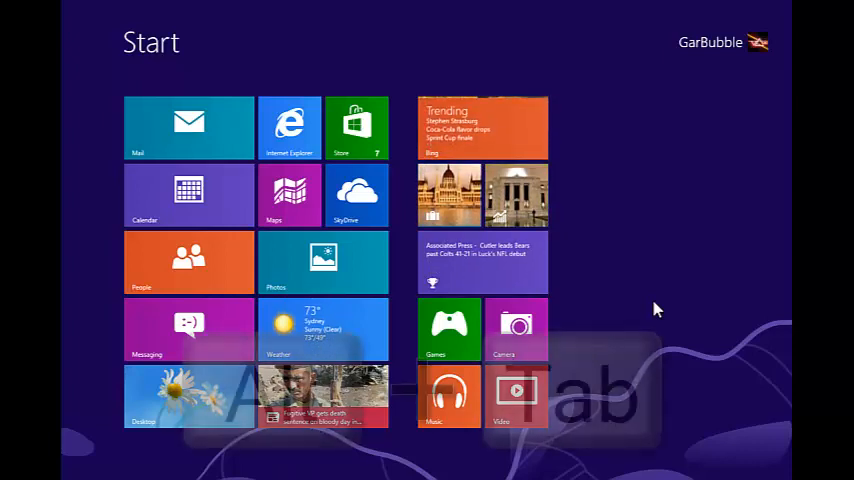
Step: Show Alt+Tab thumbnails of the sports app, Internet Explorer, File Explorer and Notepad
key(alt+tab)
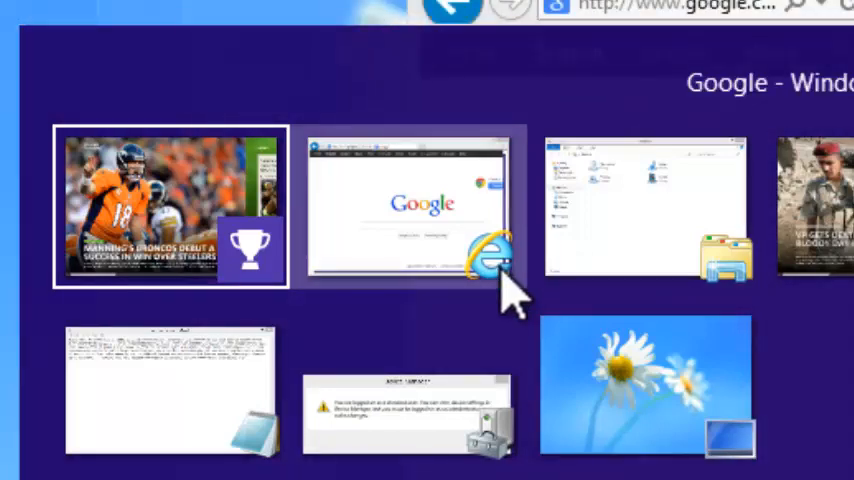
mouse_move(428, 372)
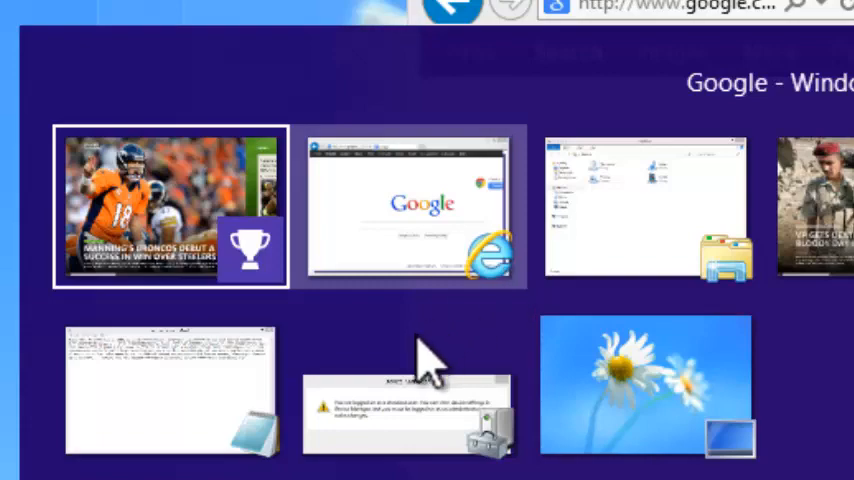
mouse_move(220, 400)
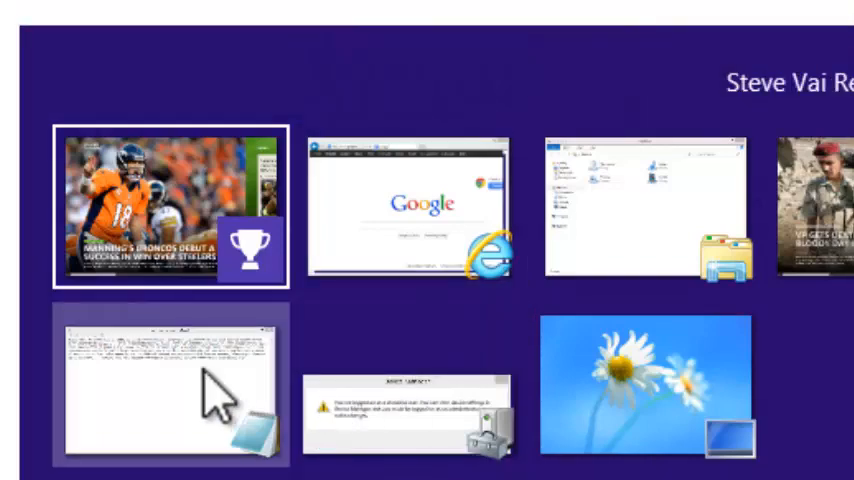
Step: Switch to the Broncos sports story, then list Desktop, News and Internet Explorer with Win+Tab
click(150, 204)
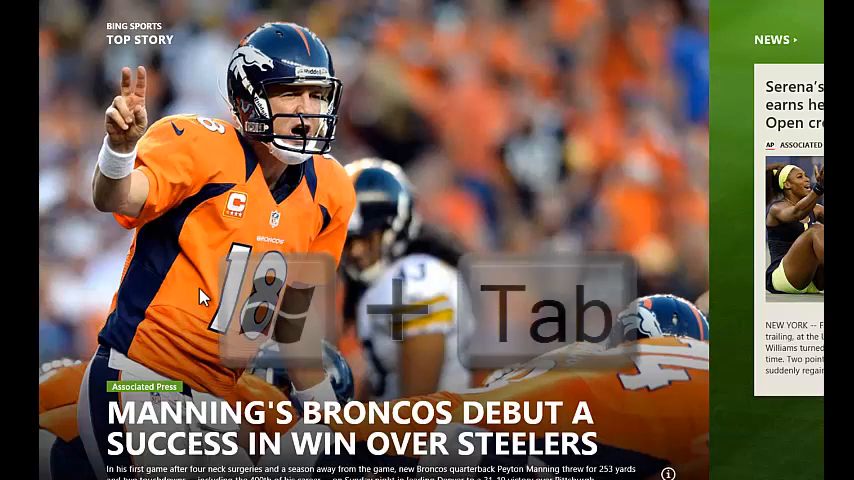
key(Win+Tab)
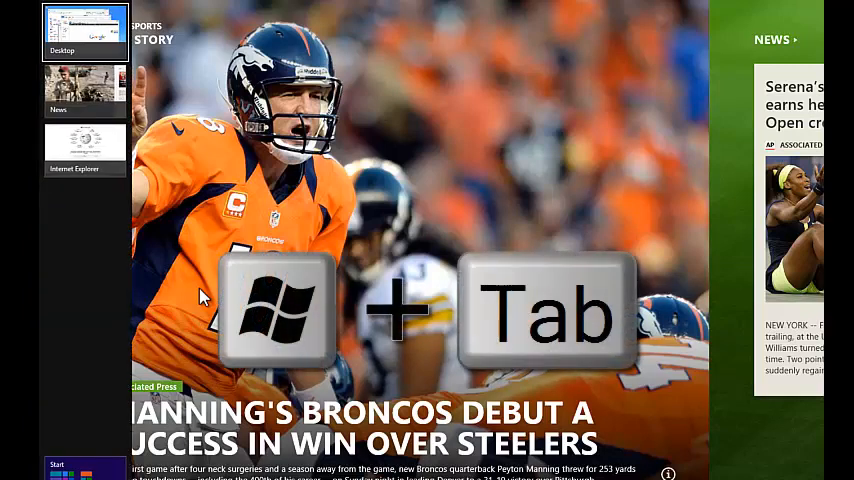
key(Win+Tab)
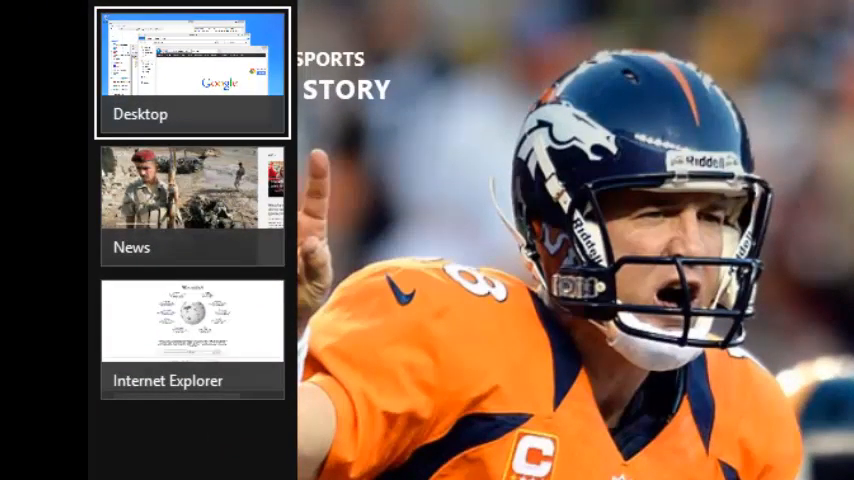